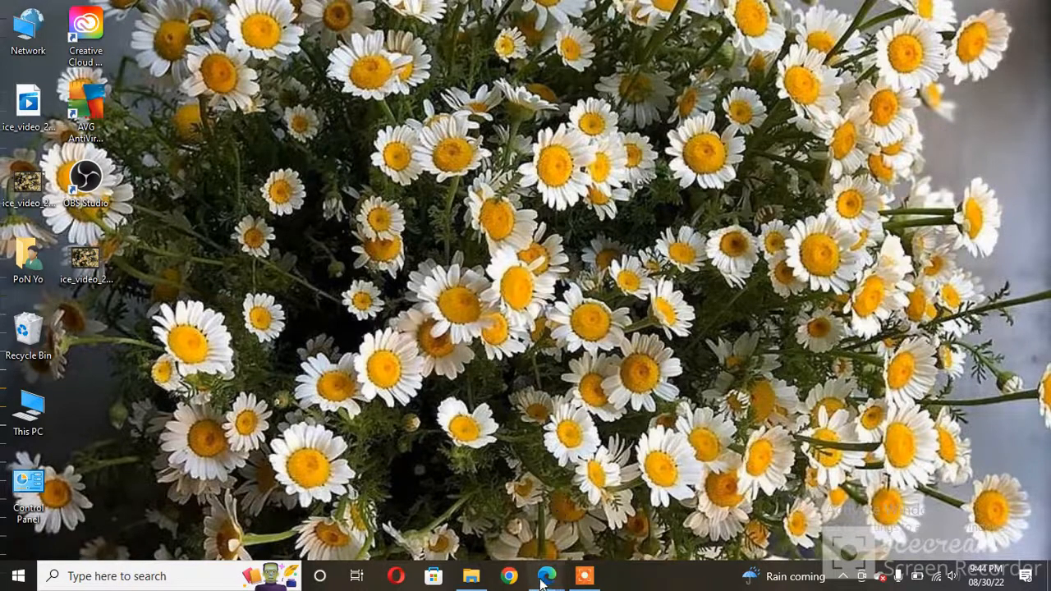
Bring up the YouTube home page with its grid of recommended videos
left_click(545, 575)
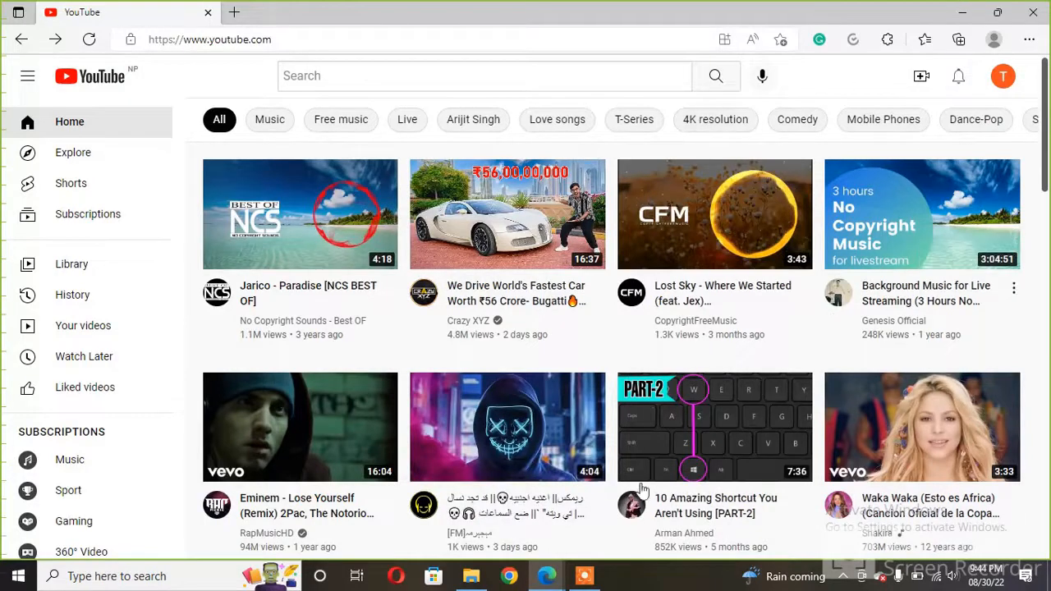
mouse_move(776, 328)
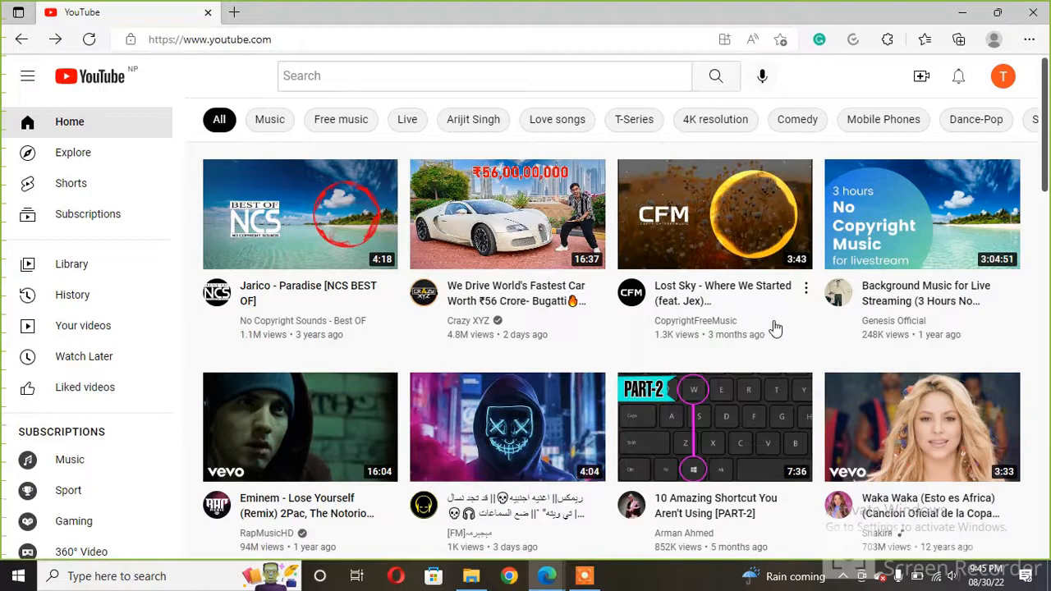
mouse_move(1003, 77)
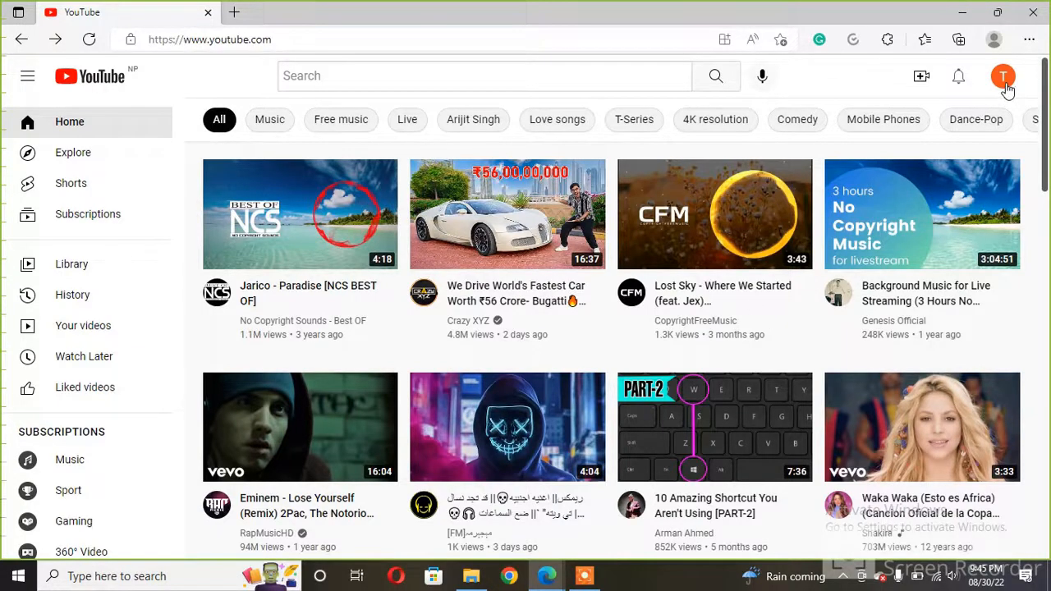
Go from the profile avatar's account menu to the channel's YouTube Studio dashboard
left_click(1003, 75)
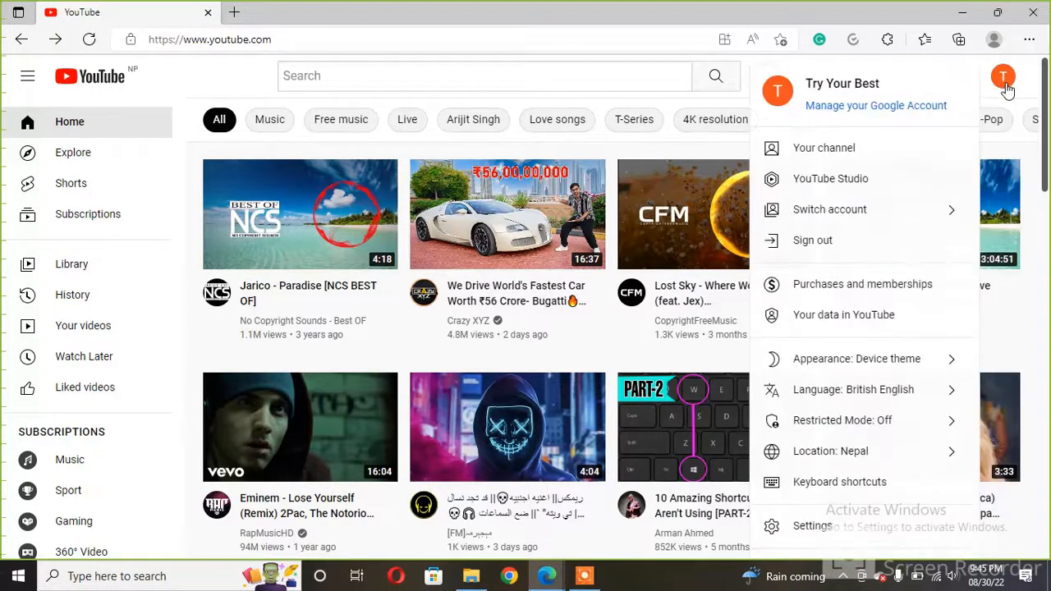
mouse_move(831, 177)
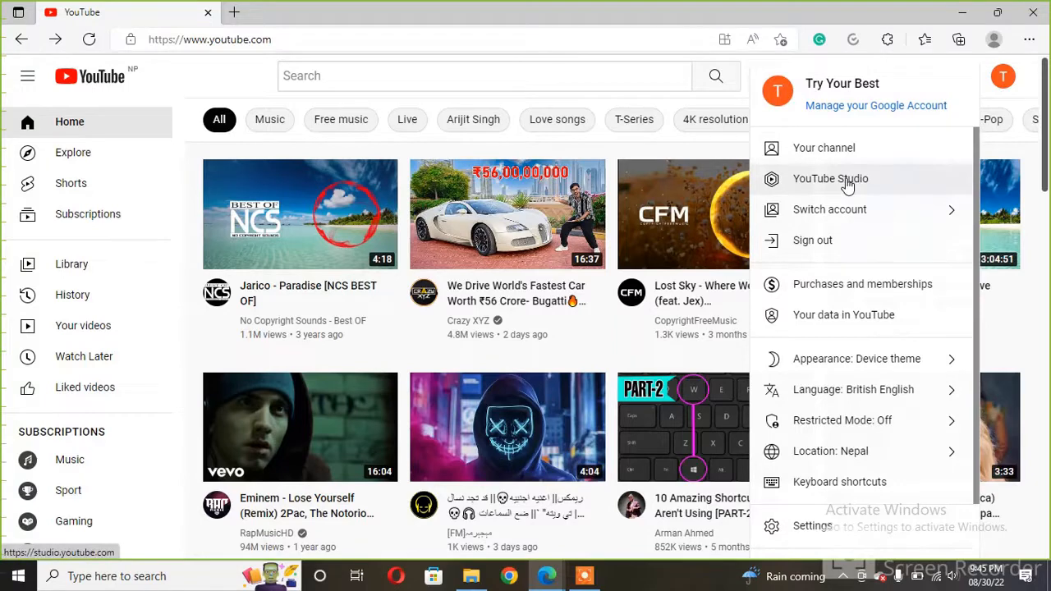
left_click(831, 177)
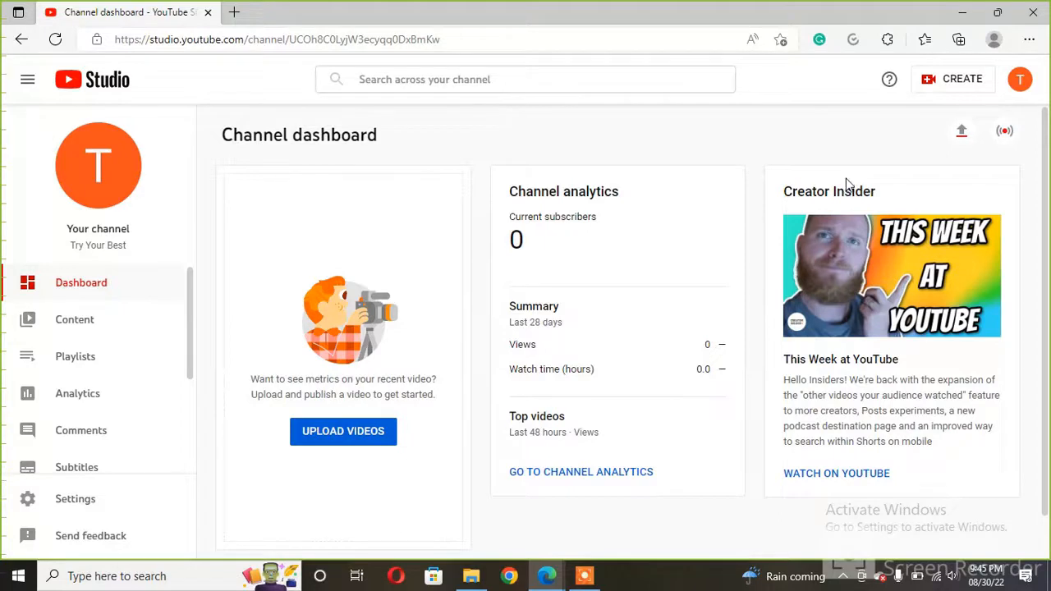
mouse_move(434, 161)
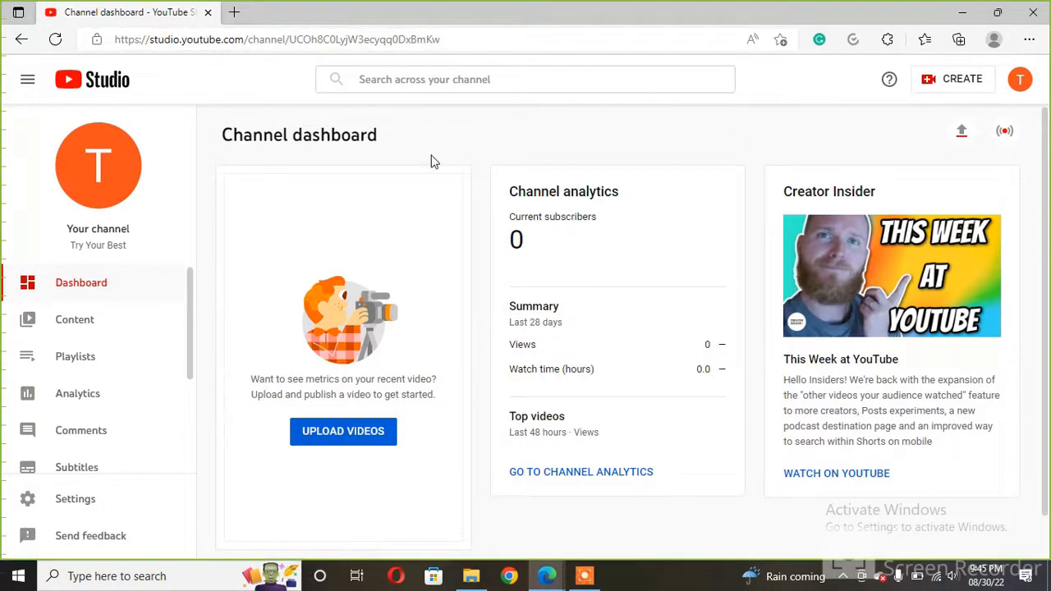
mouse_move(76, 500)
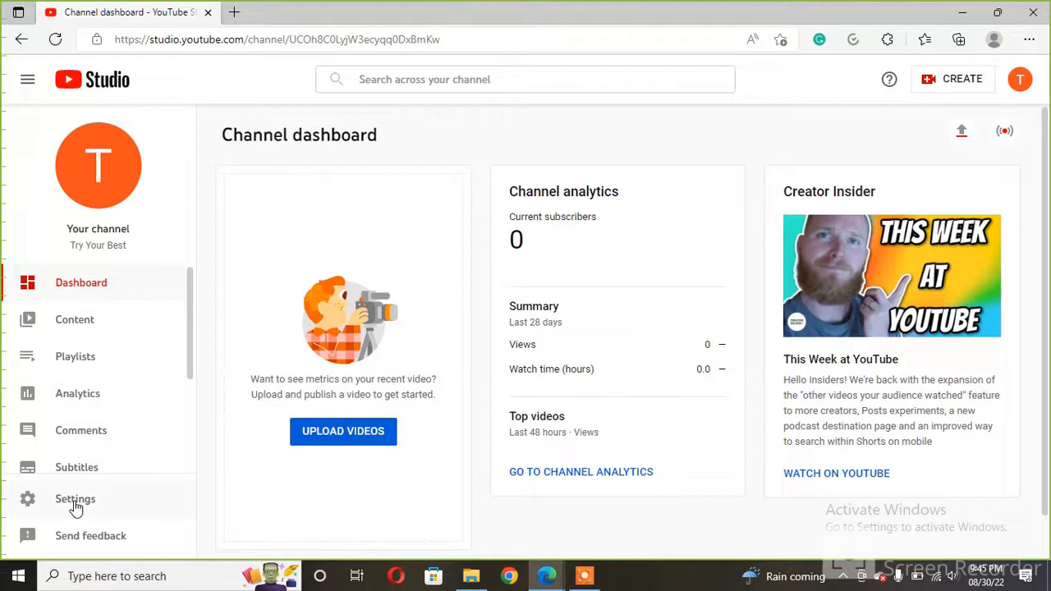
Reach the Feature eligibility view in the channel settings, showing Standard, Intermediate and Advanced features
left_click(75, 499)
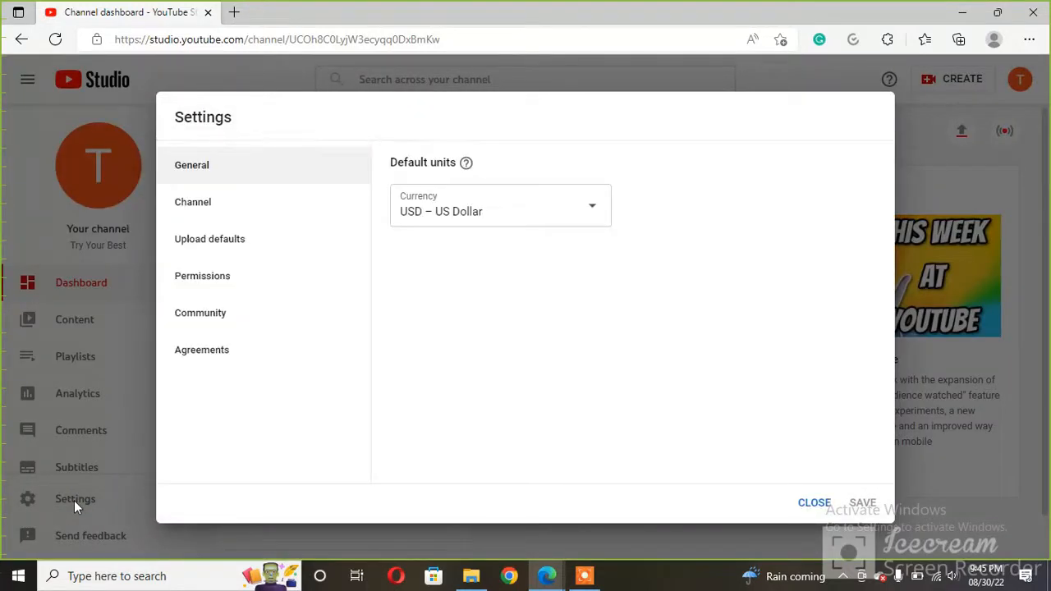
mouse_move(201, 345)
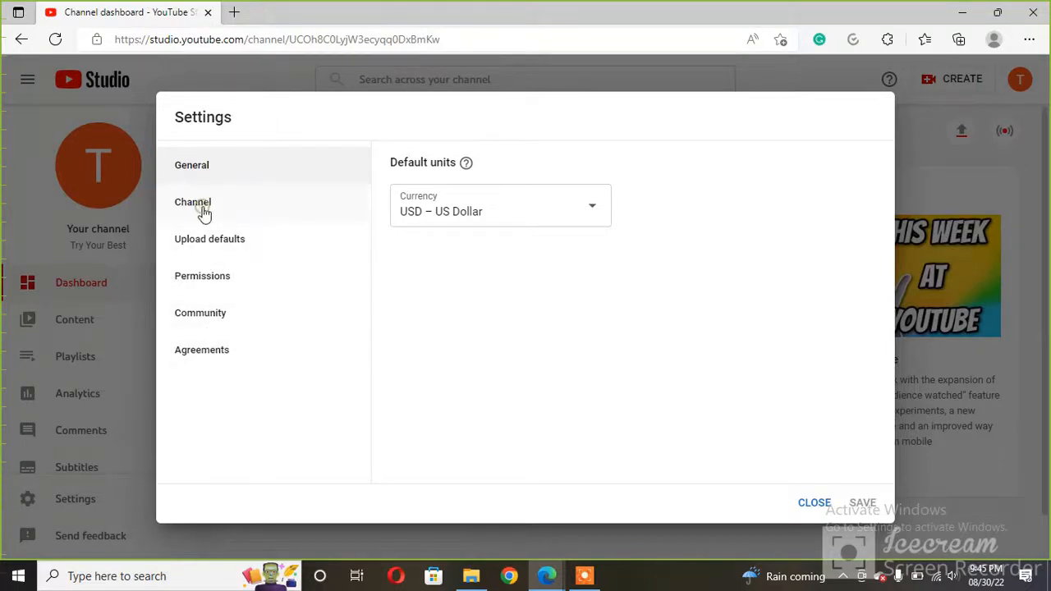
left_click(192, 202)
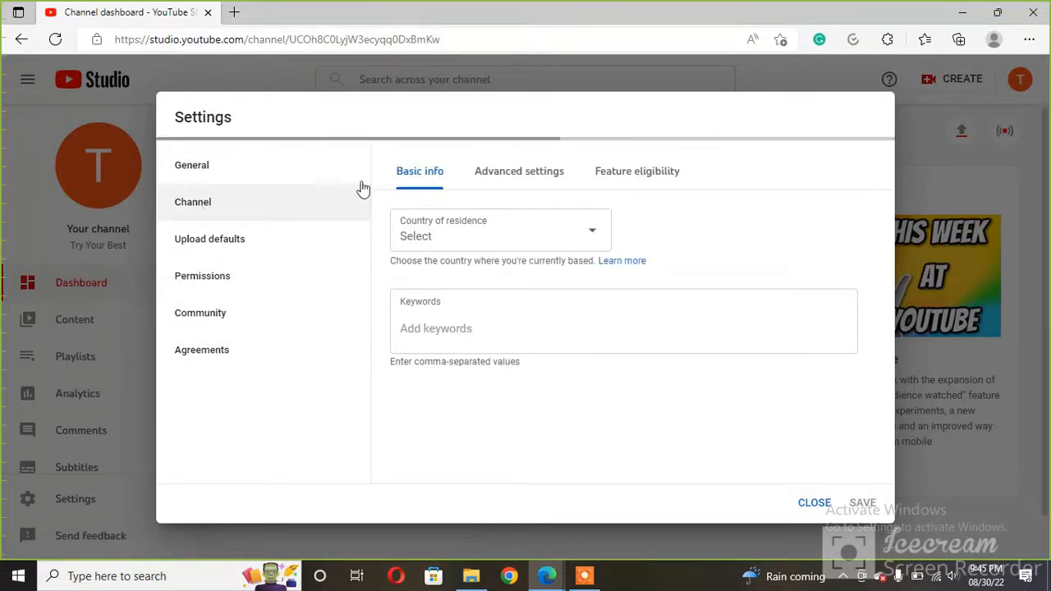
mouse_move(460, 171)
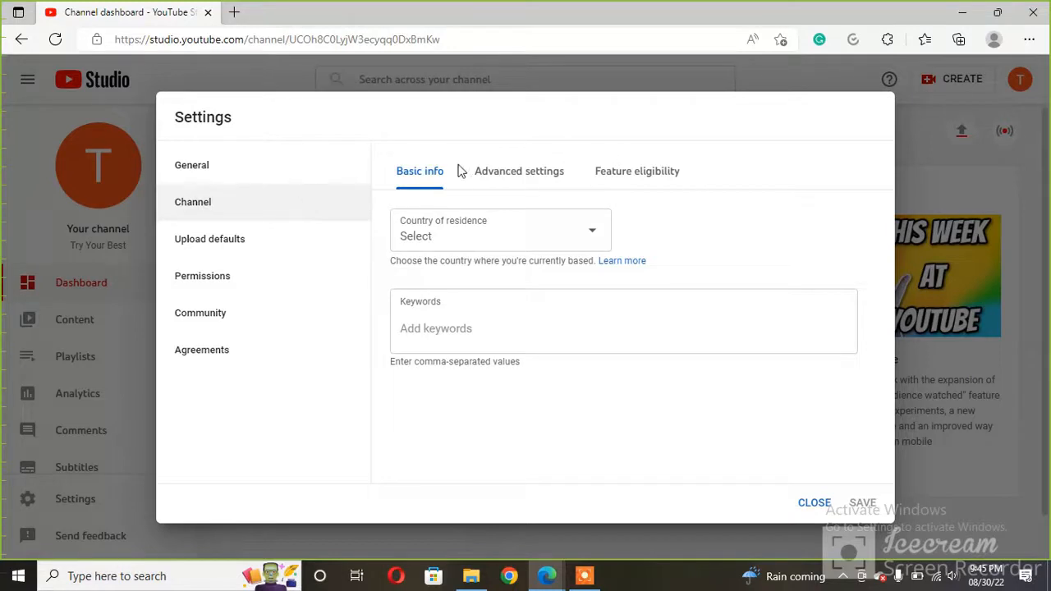
mouse_move(602, 177)
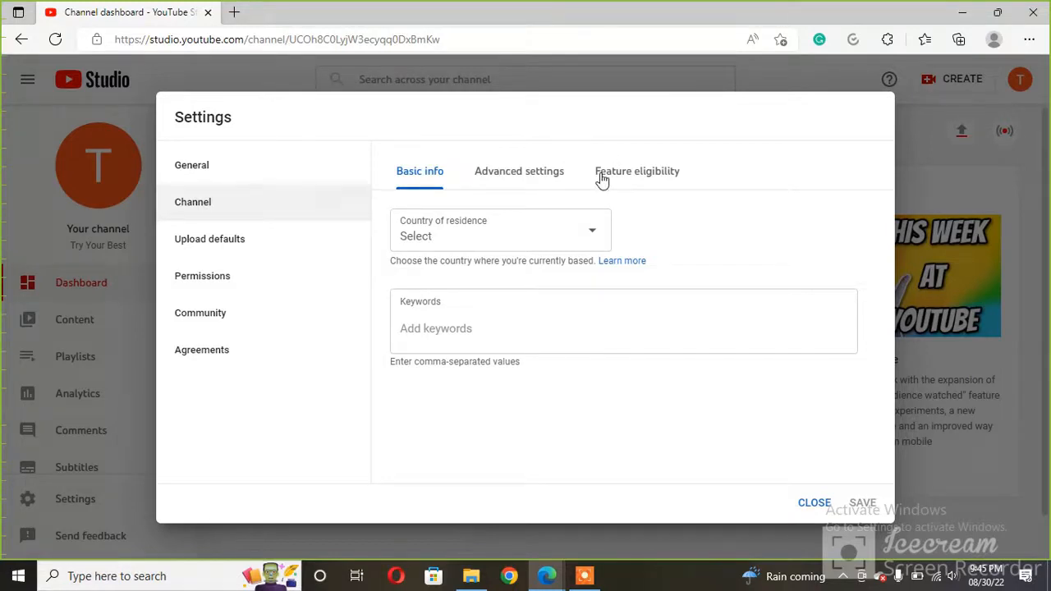
left_click(637, 171)
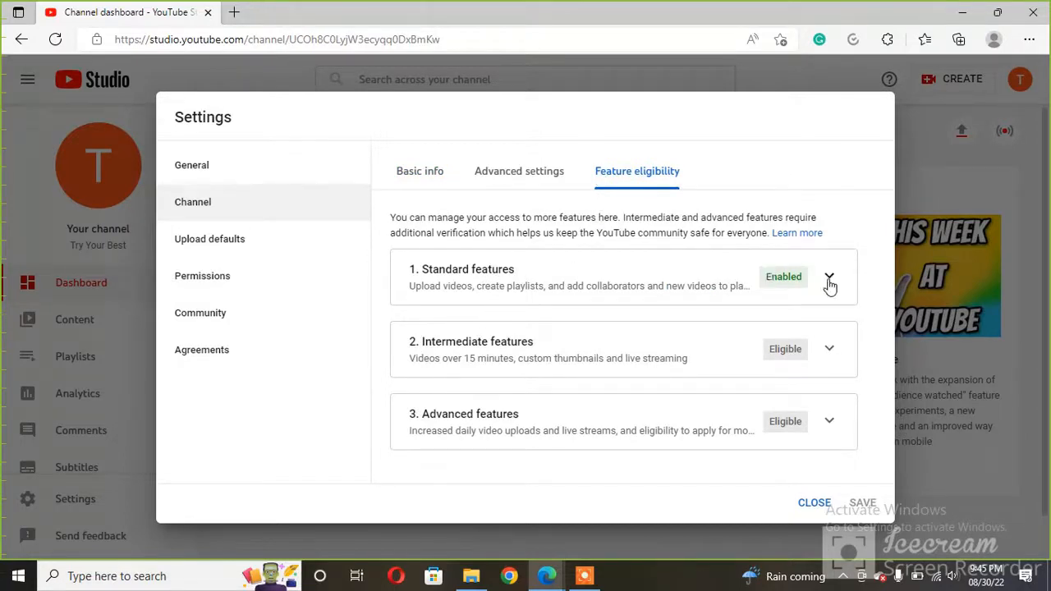
Expand the Standard and Intermediate feature details to reveal the phone verification requirement
left_click(830, 276)
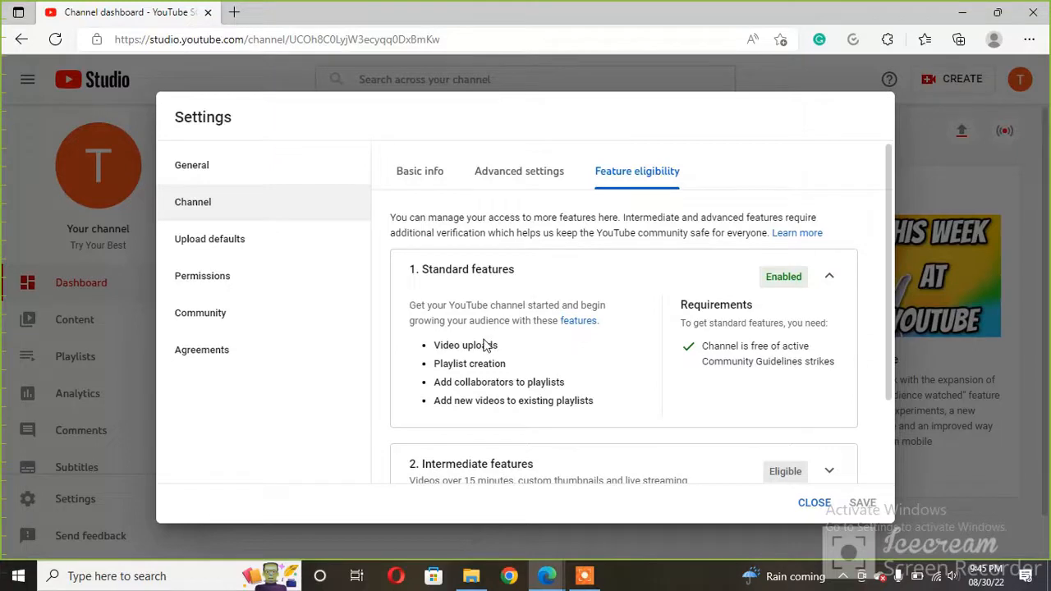
mouse_move(473, 369)
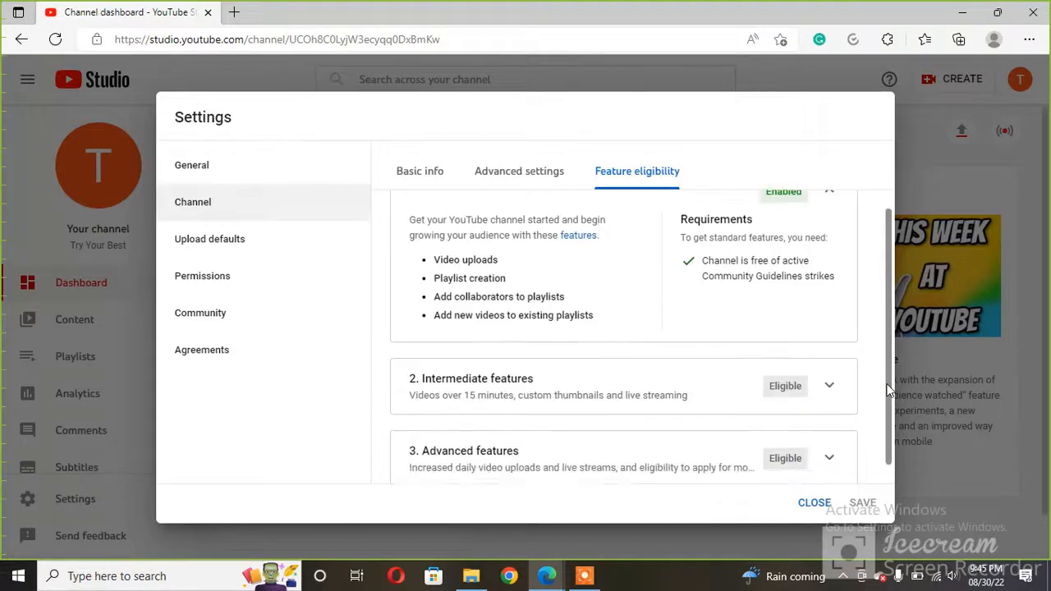
scroll("down", 3)
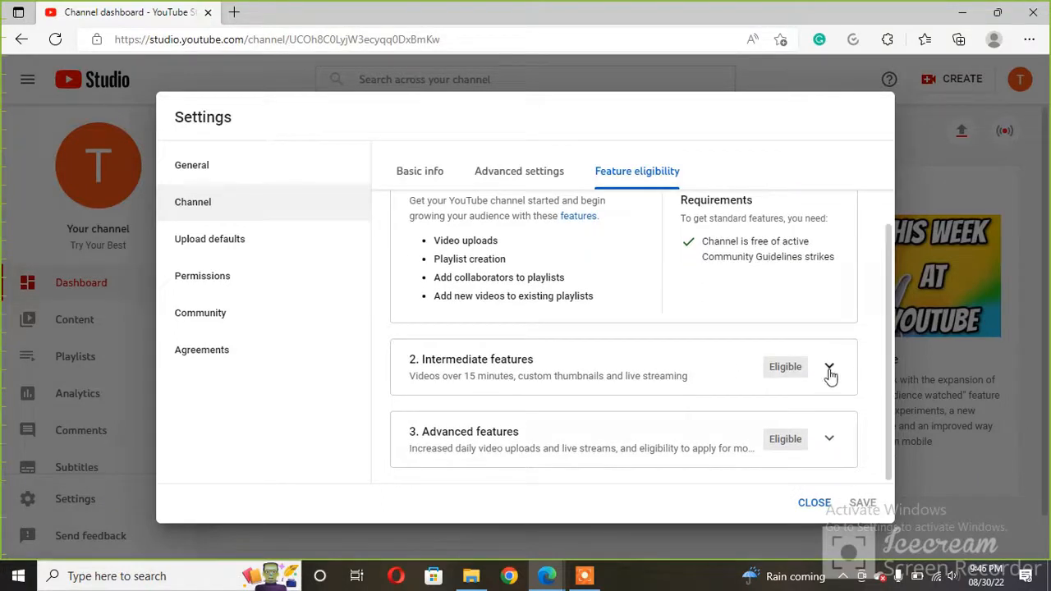
left_click(830, 366)
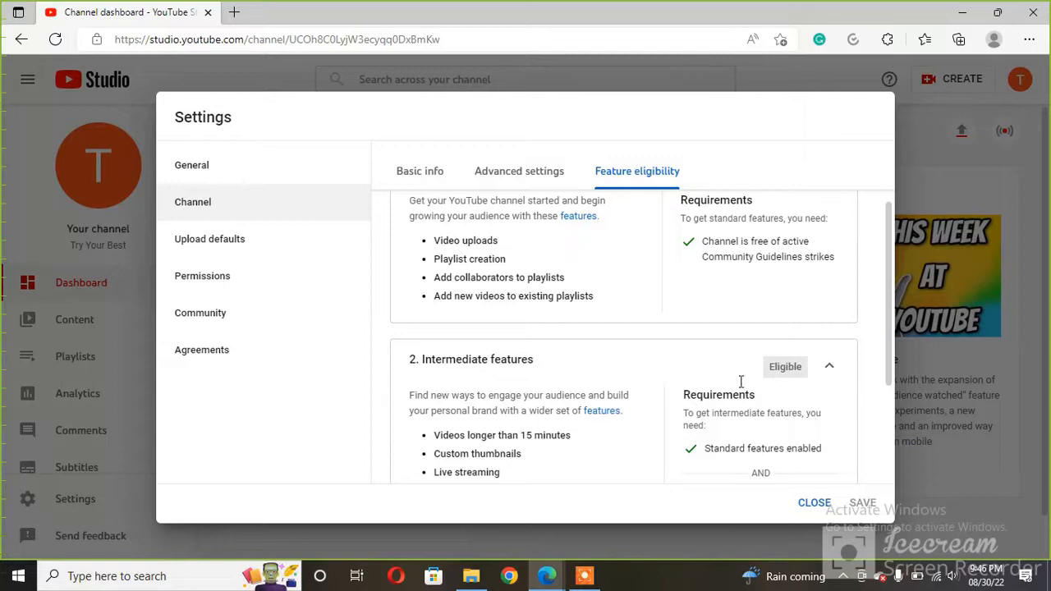
scroll("down", 3)
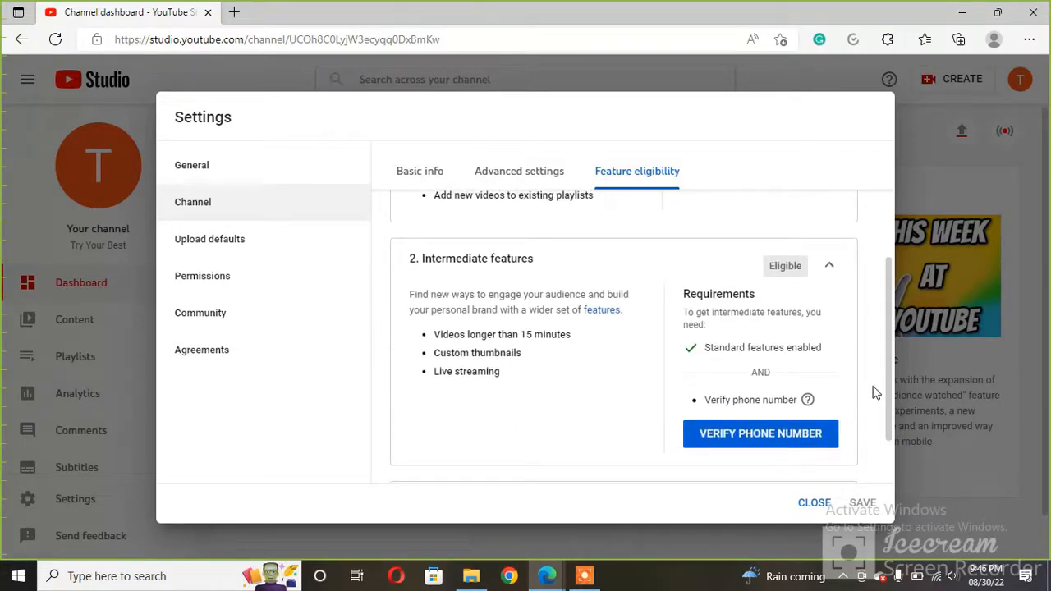
Start phone verification with text-message delivery, set the country to Nigeria and ready the phone number field
left_click(759, 434)
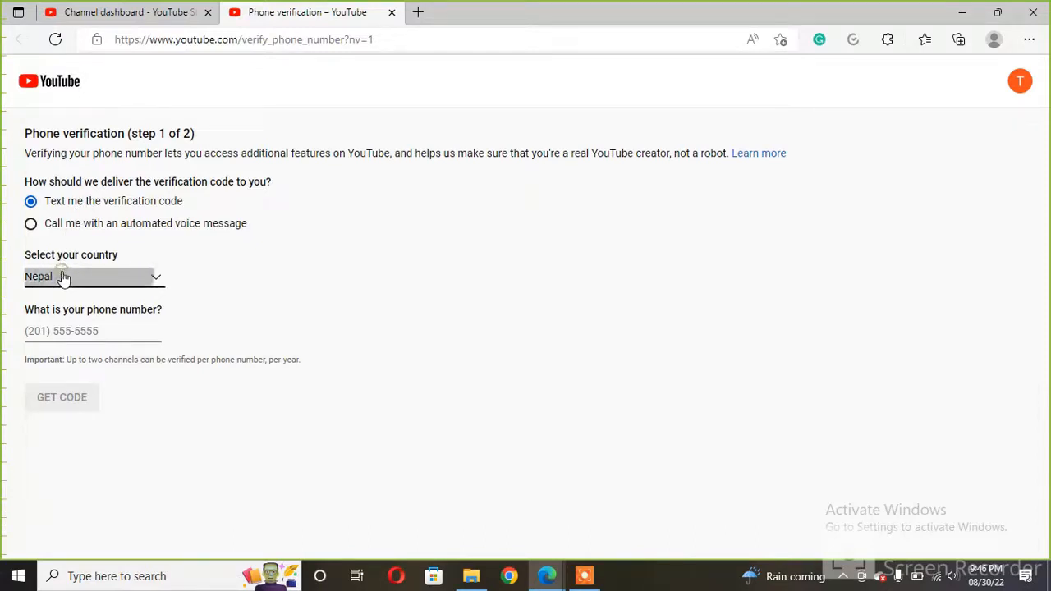
left_click(90, 276)
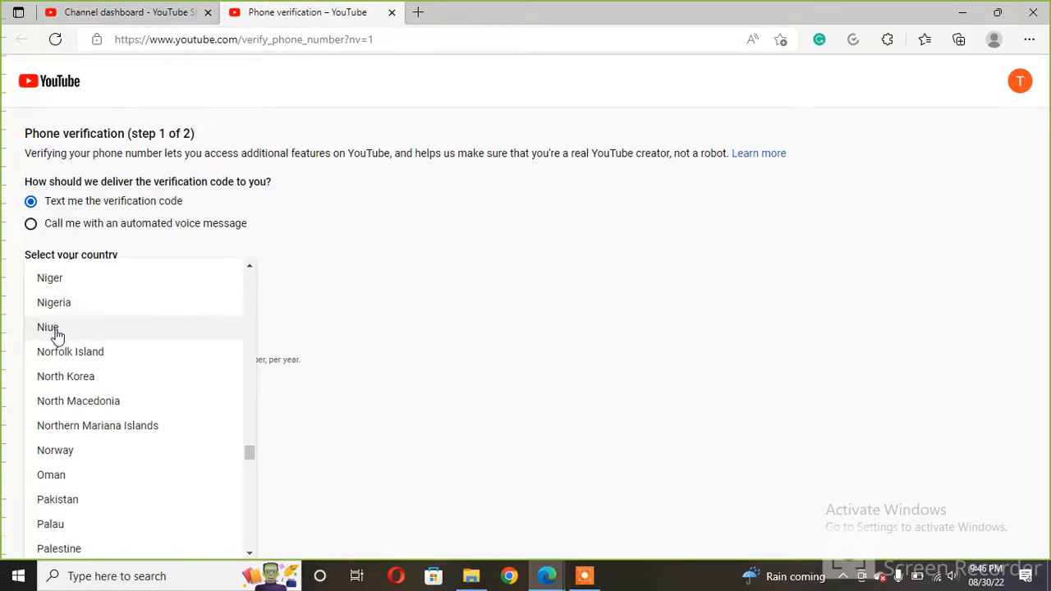
left_click(54, 303)
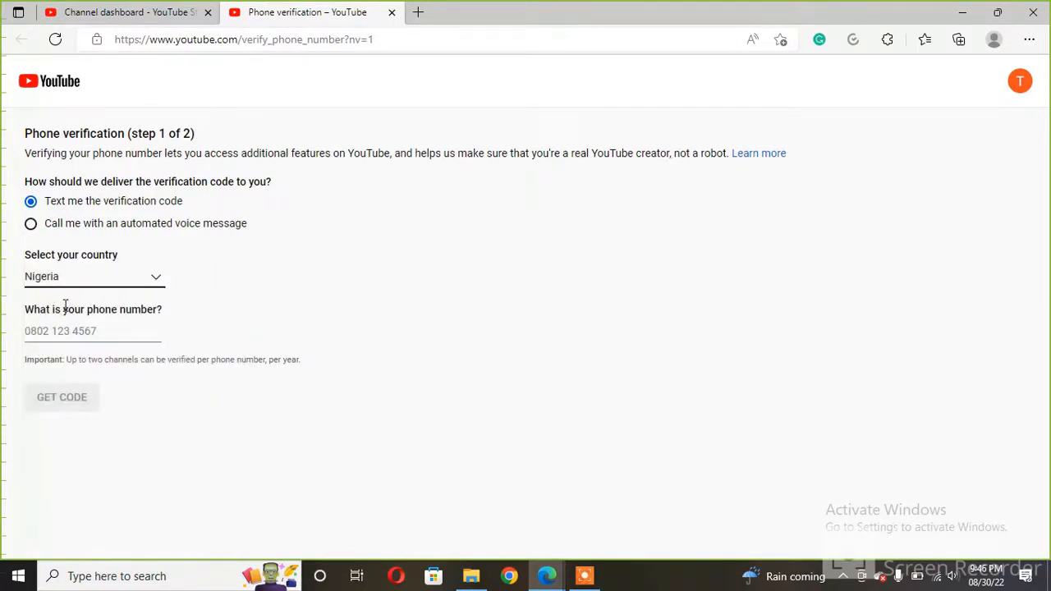
left_click(62, 396)
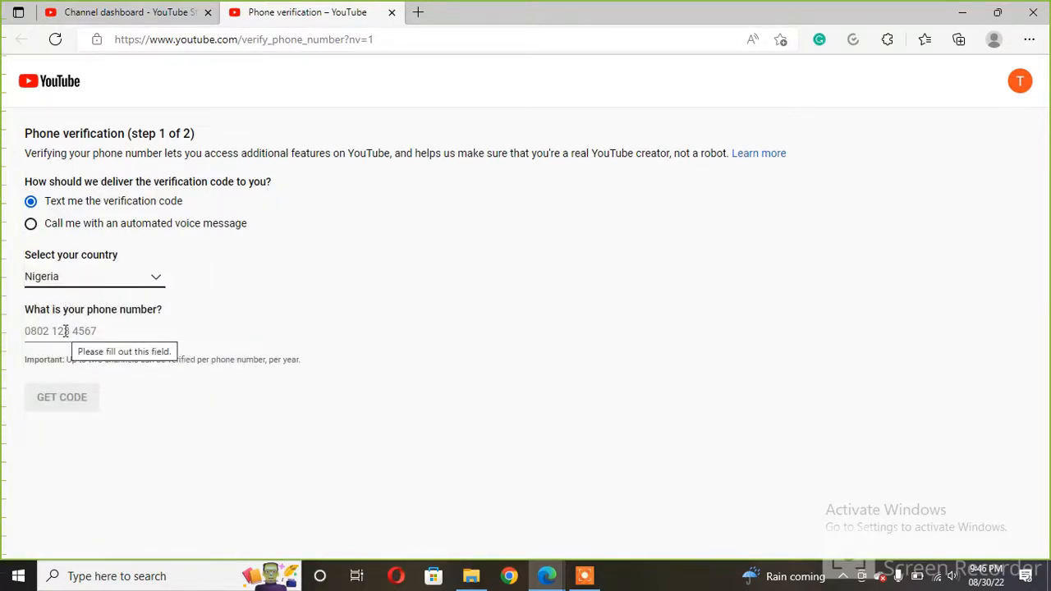